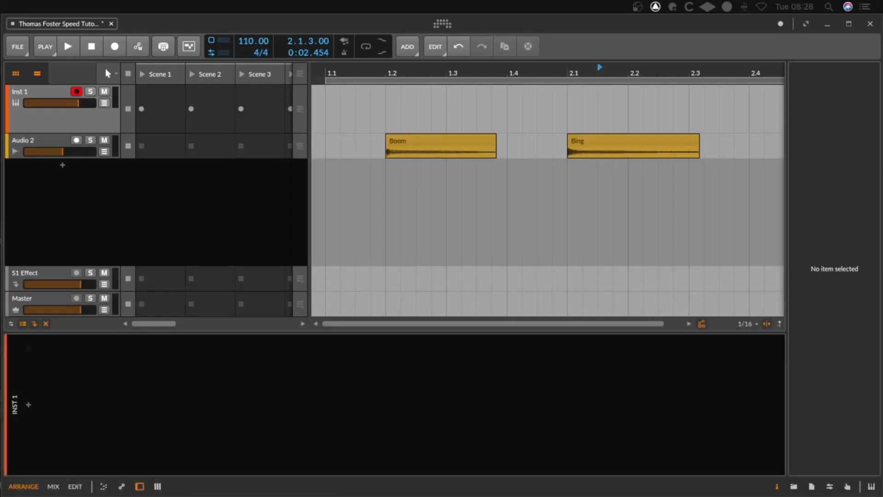
- Insert a Sampler instrument on the Inst 1 track via the browser search 'sa'
left_click(48, 103)
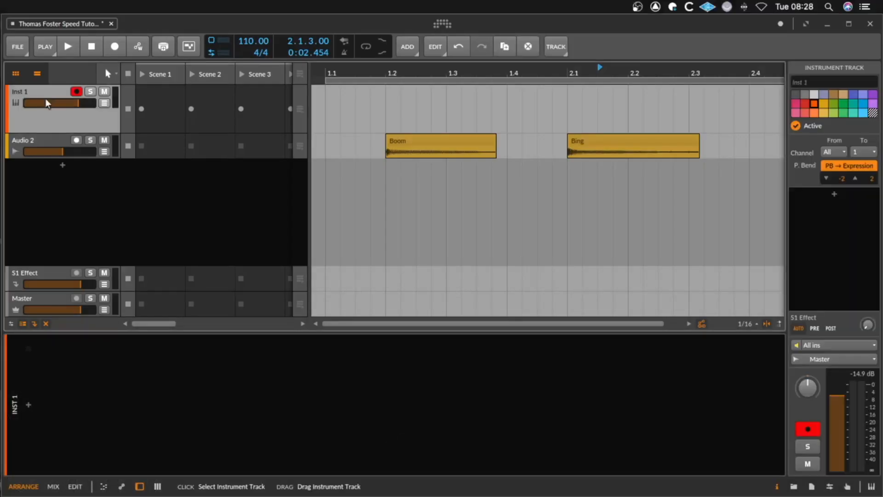
left_click(29, 405)
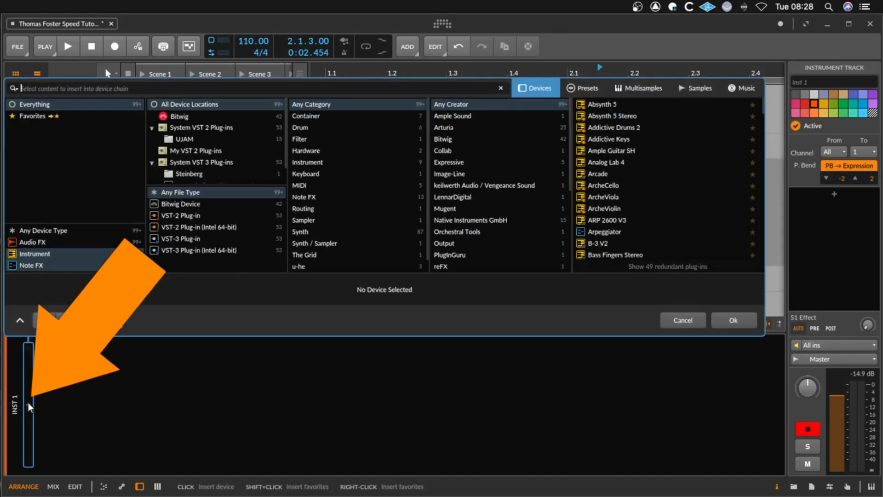
type("sa")
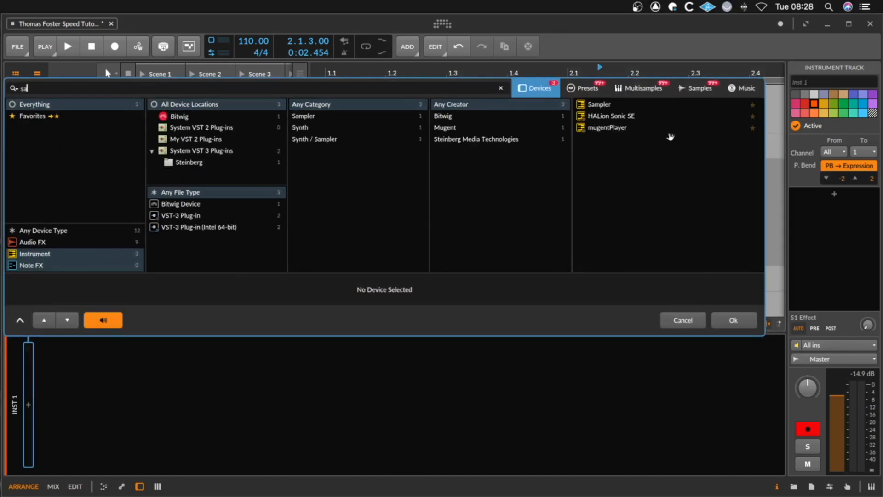
left_click(733, 320)
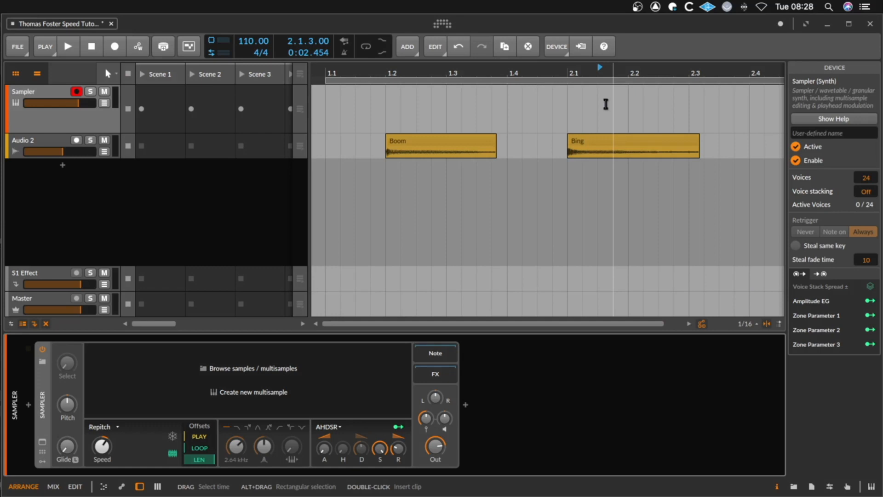
mouse_move(235, 393)
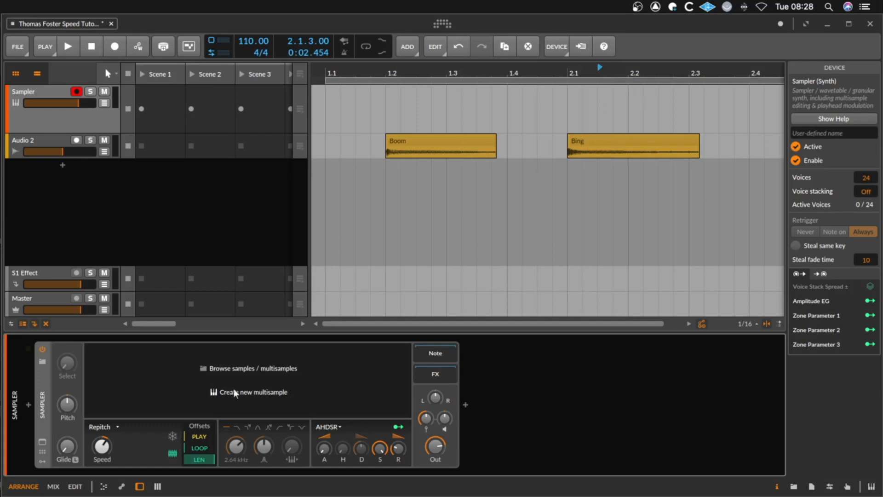
mouse_move(426, 143)
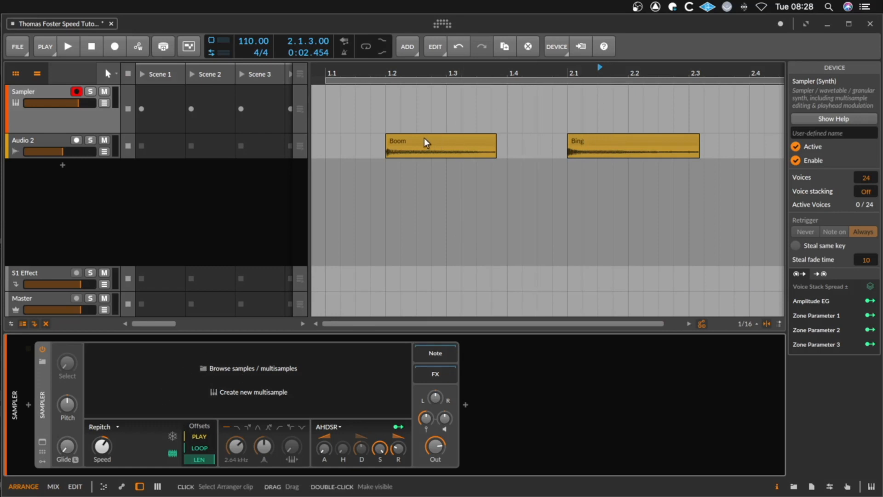
- Drag the Boom clip into the Sampler and leave keytrack on at 100%
left_click(440, 141)
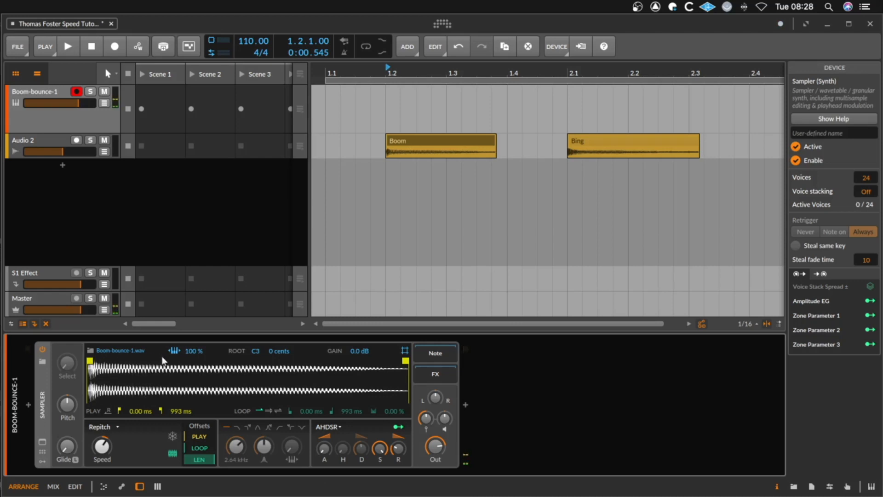
mouse_move(175, 352)
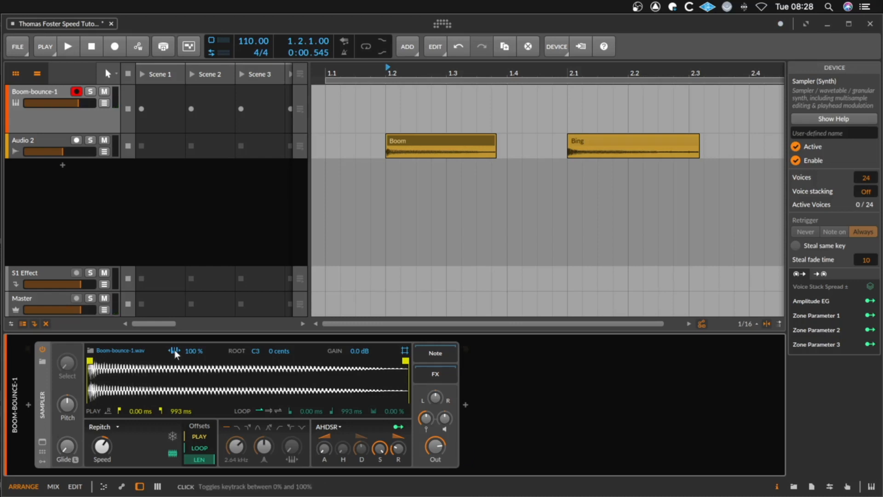
left_click(175, 350)
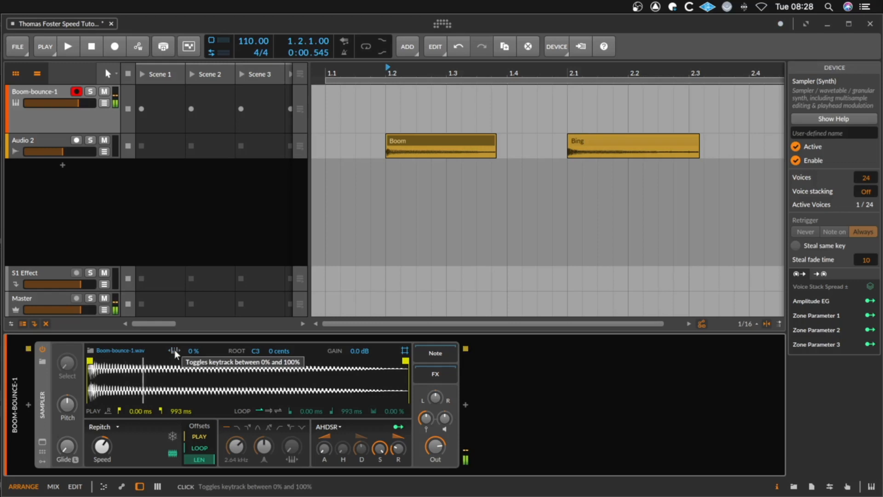
left_click(175, 351)
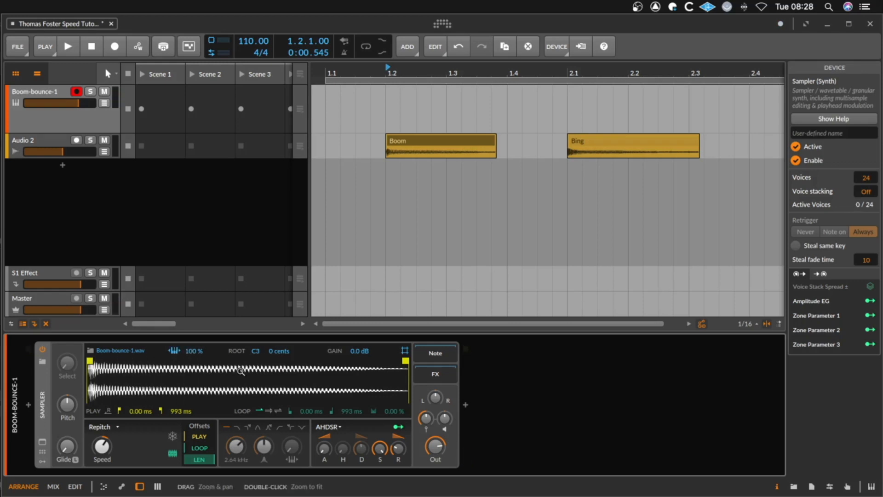
mouse_move(250, 376)
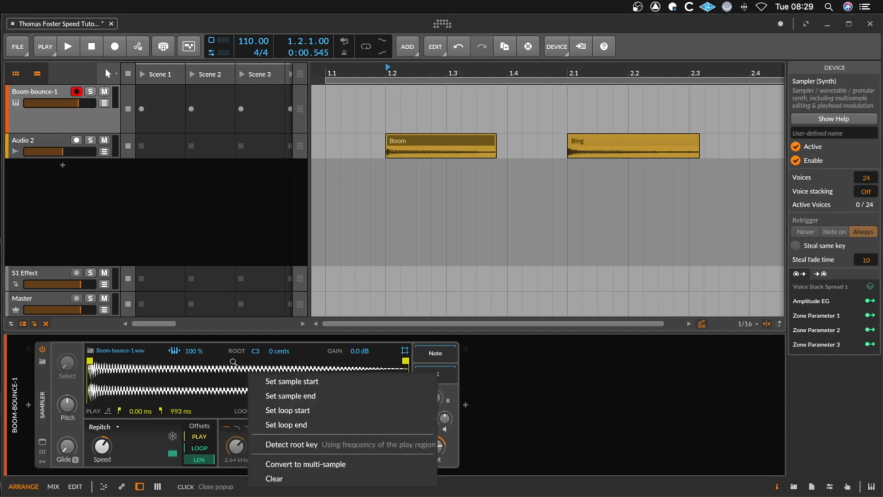
mouse_move(306, 464)
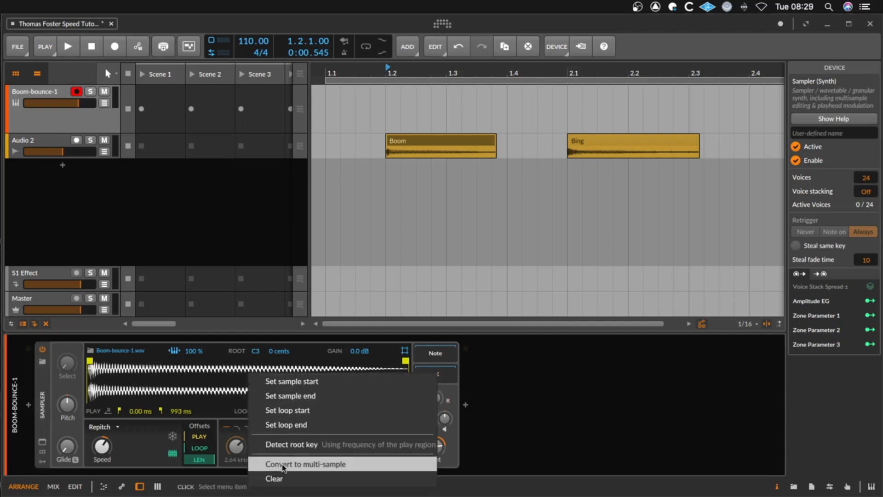
- Convert the Sampler's single Boom sample into a multisample
left_click(305, 464)
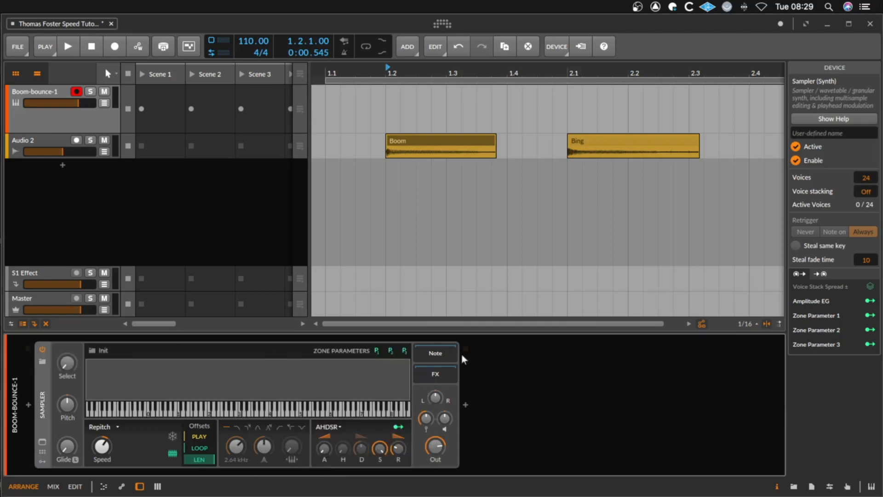
- Add the Bing clip to the multisample as one slice, making it a second zone
left_click(632, 140)
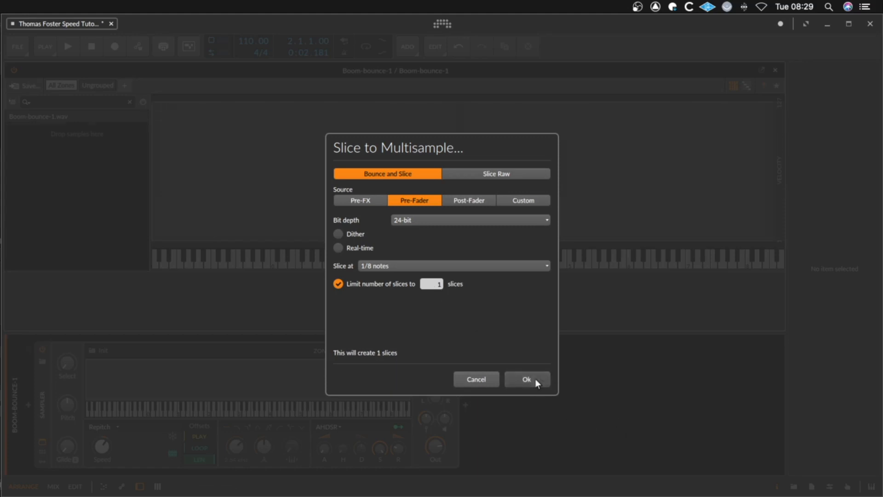
left_click(527, 379)
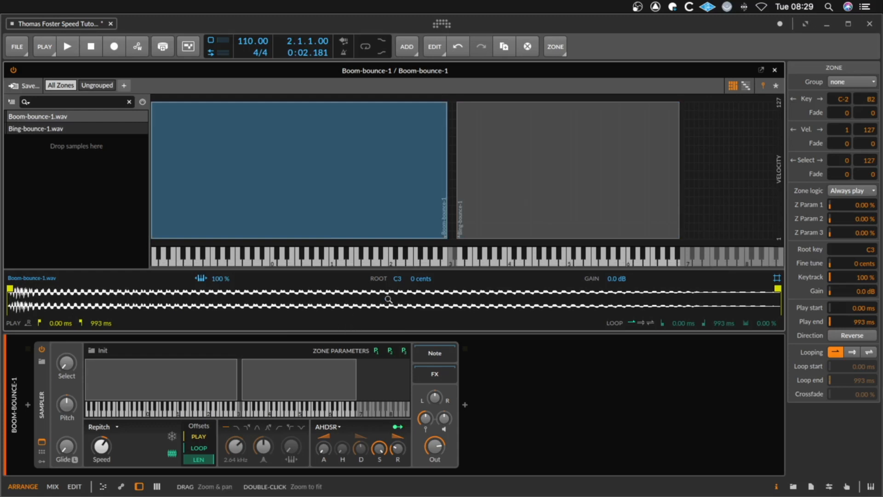
- Select the Bing zone to view its key range D3–A#6 with root C#3
left_click(565, 170)
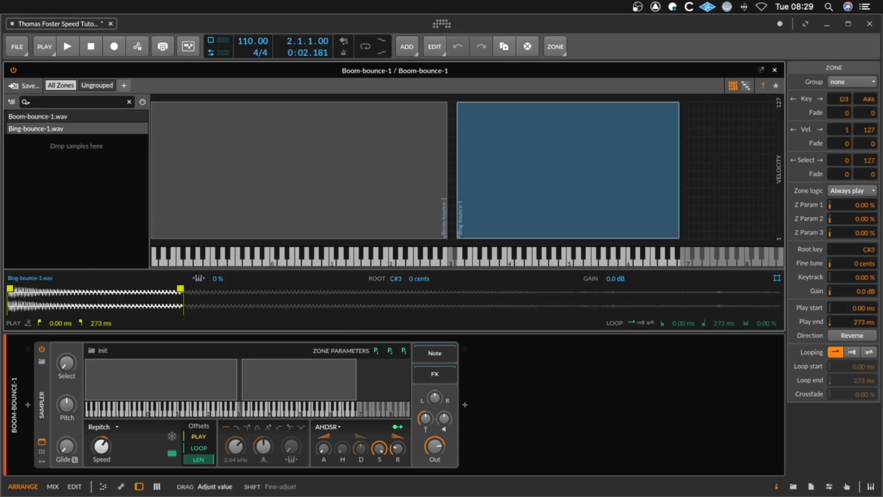